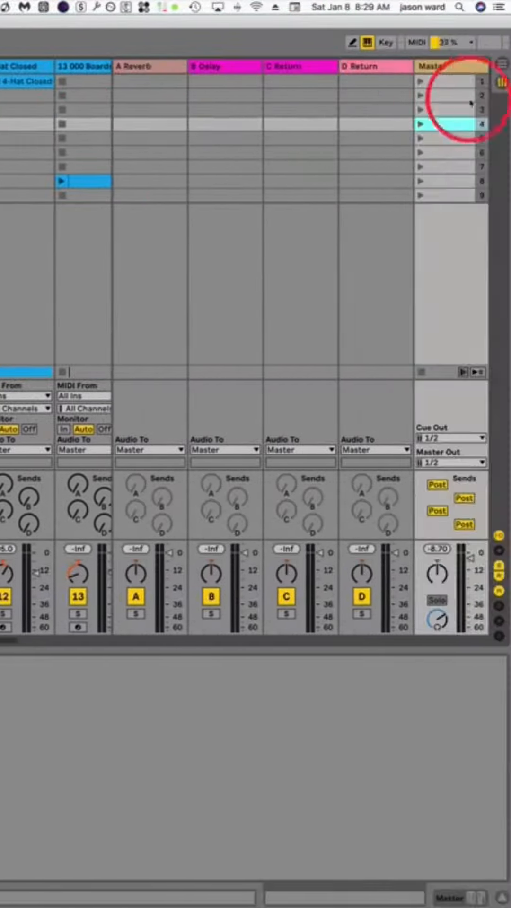
Launch the hi-hat clip in track 11 and capture the playing clips into a new scene (Cmd+Shift+I).
{"action": "left_click", "coordinate": [446, 83]}
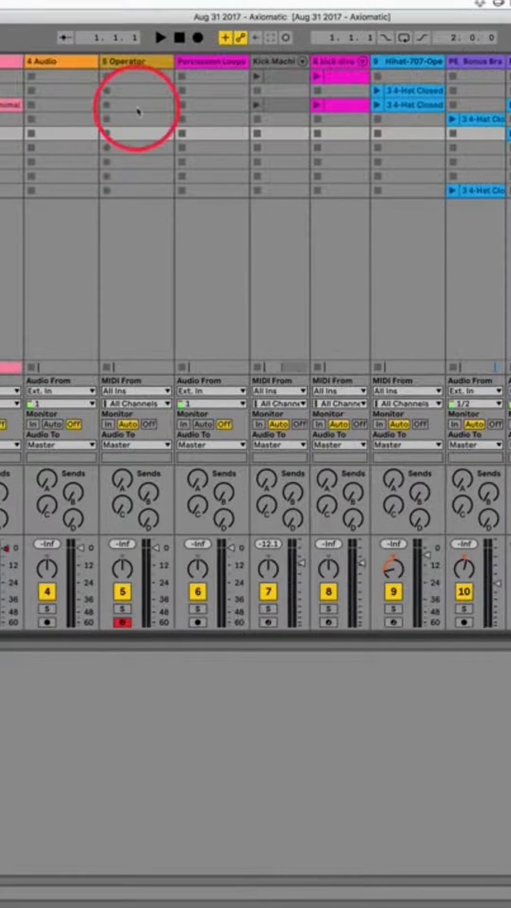
{"action": "scroll", "scroll_direction": "right", "scroll_amount": 3}
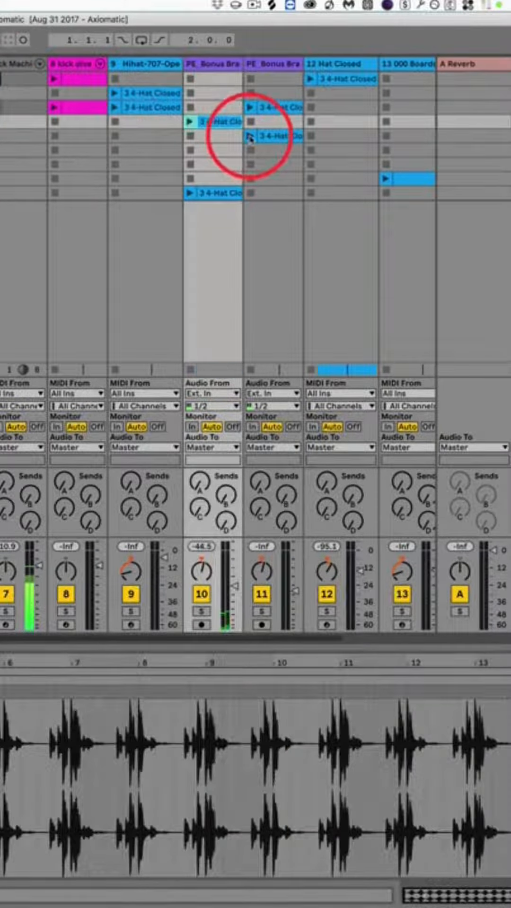
{"action": "left_click", "coordinate": [248, 137]}
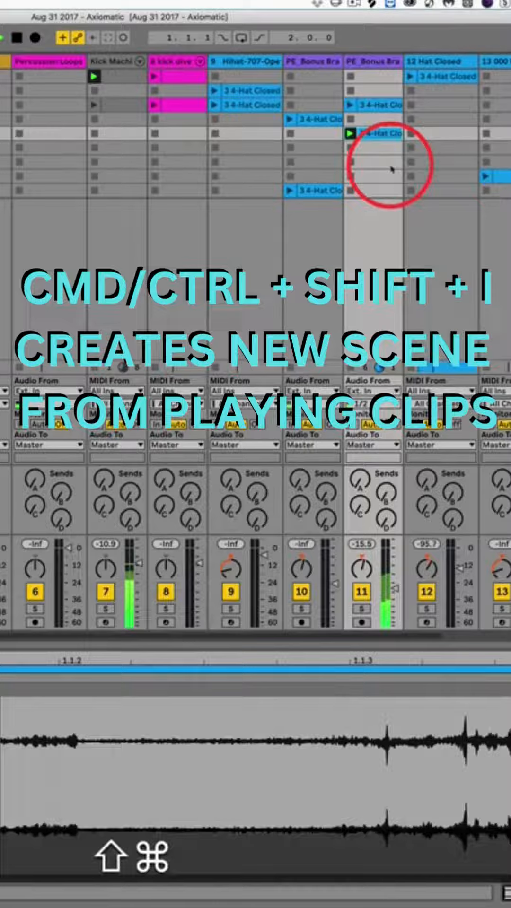
{"action": "key", "text": "cmd+shift+i"}
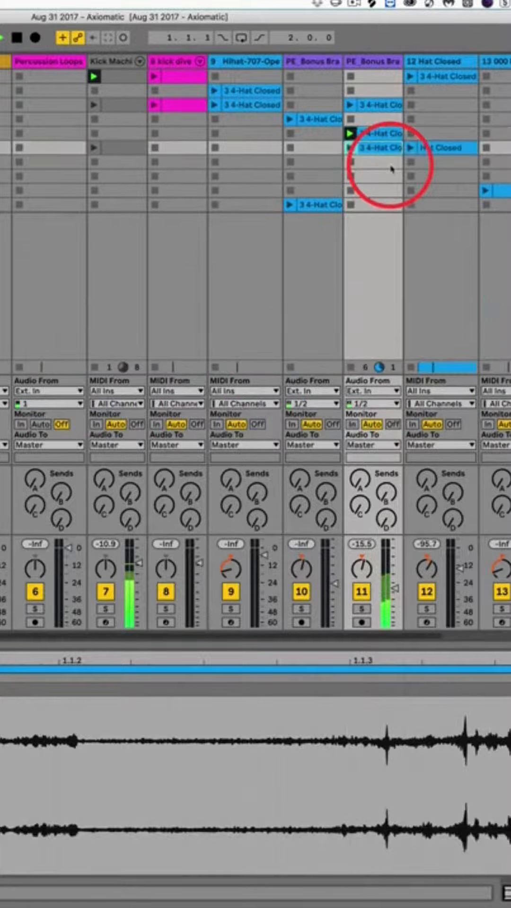